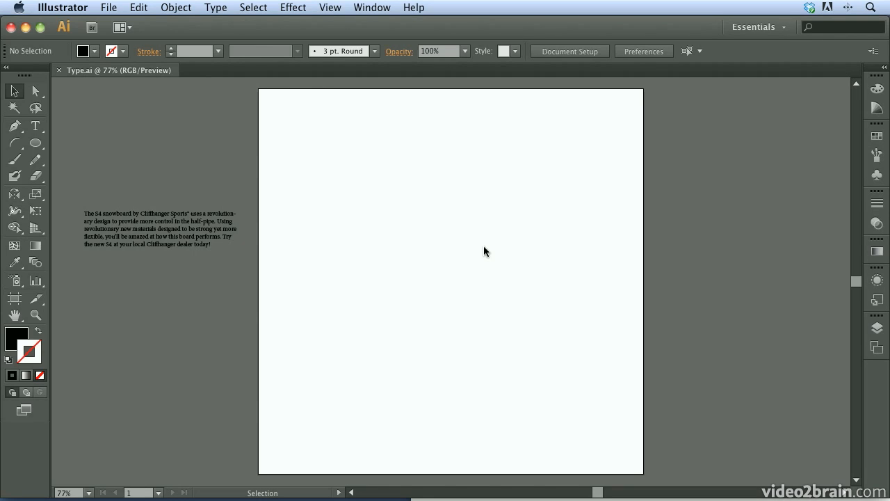
pyautogui.moveTo(346, 174)
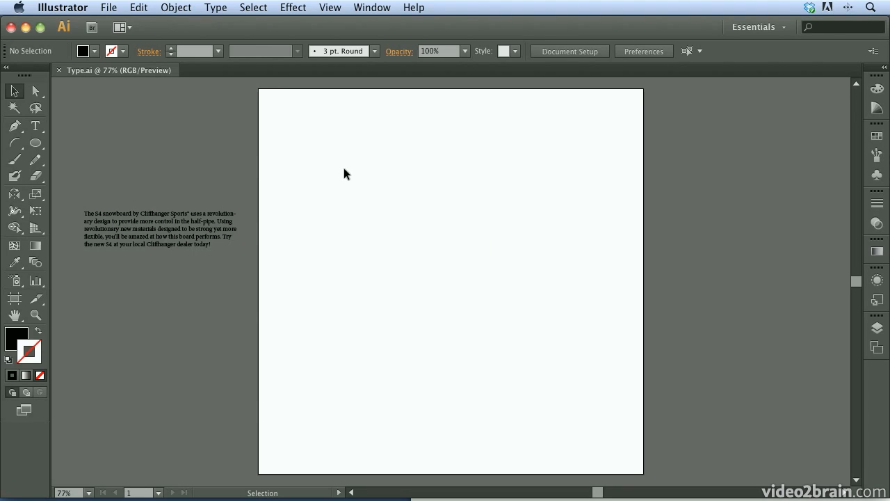
pyautogui.moveTo(239, 133)
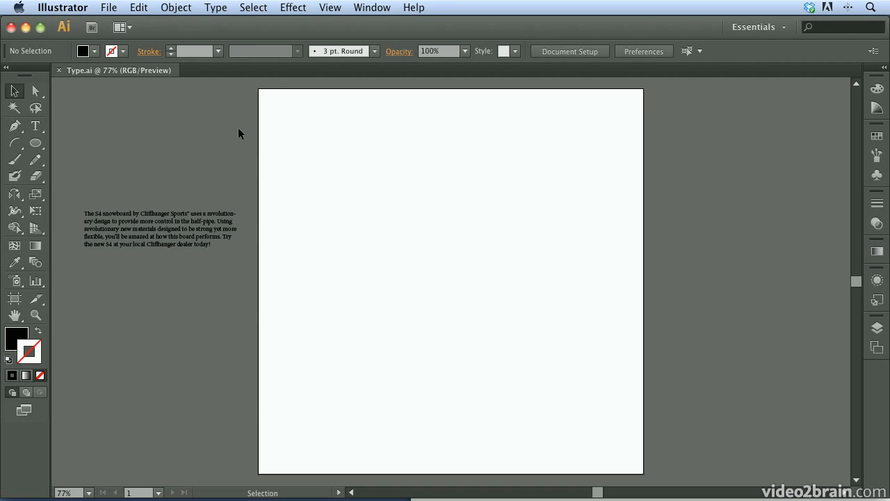
pyautogui.moveTo(332, 131)
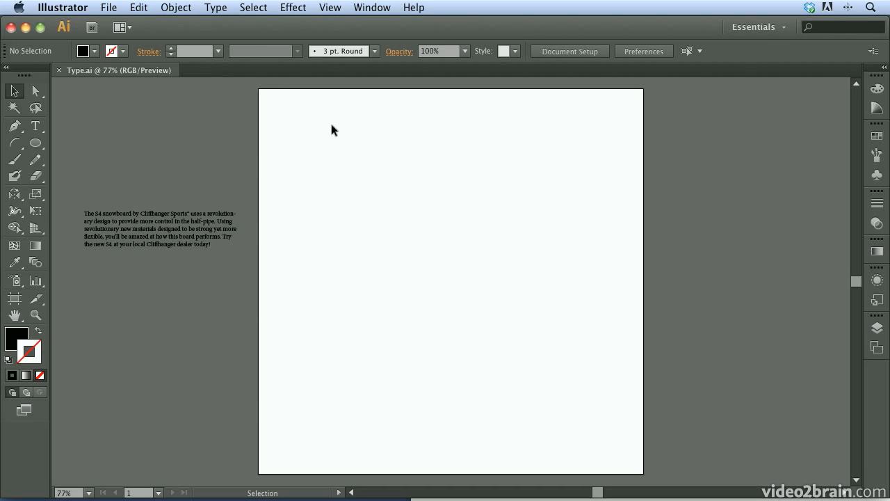
pyautogui.moveTo(309, 145)
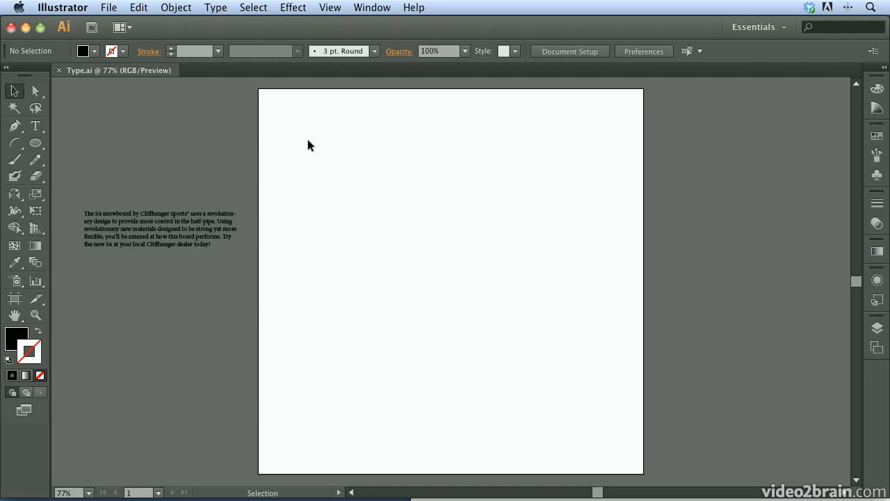
# Step: Start a point-type headline near the artboard's top-left reading 'Cliffhanger Sports' in Myriad Pro Bold 48 pt
pyautogui.click(36, 125)
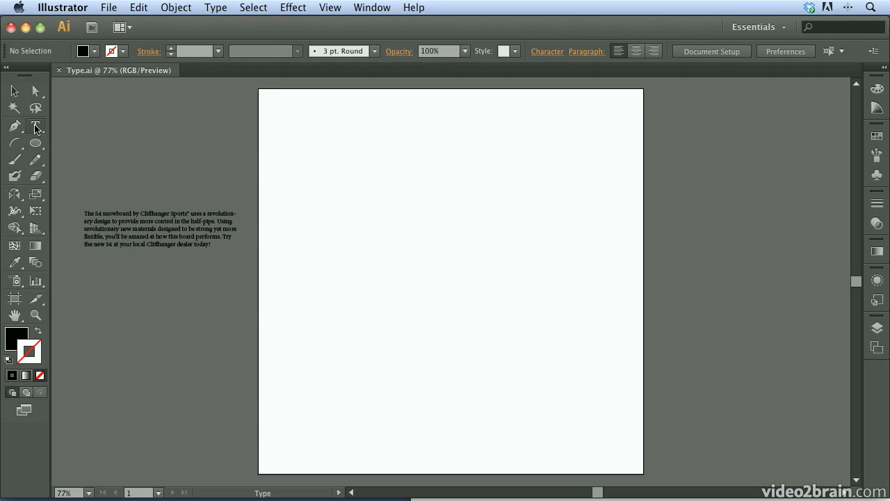
pyautogui.click(36, 126)
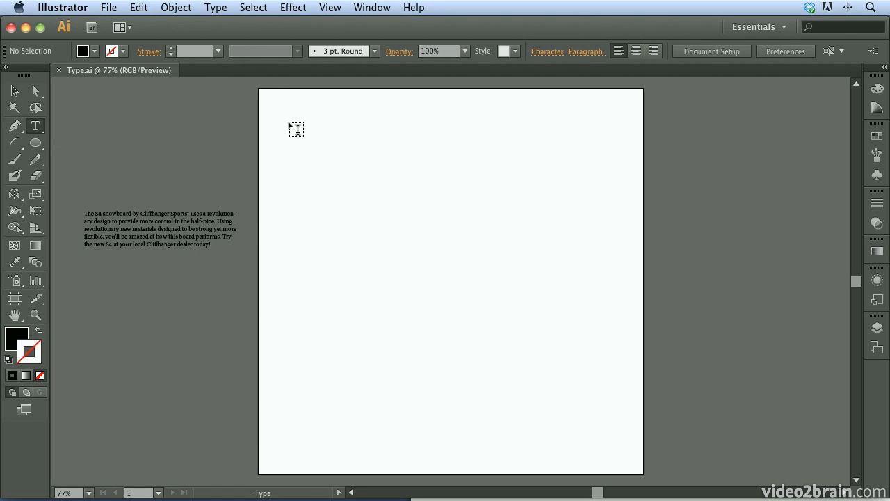
pyautogui.click(292, 128)
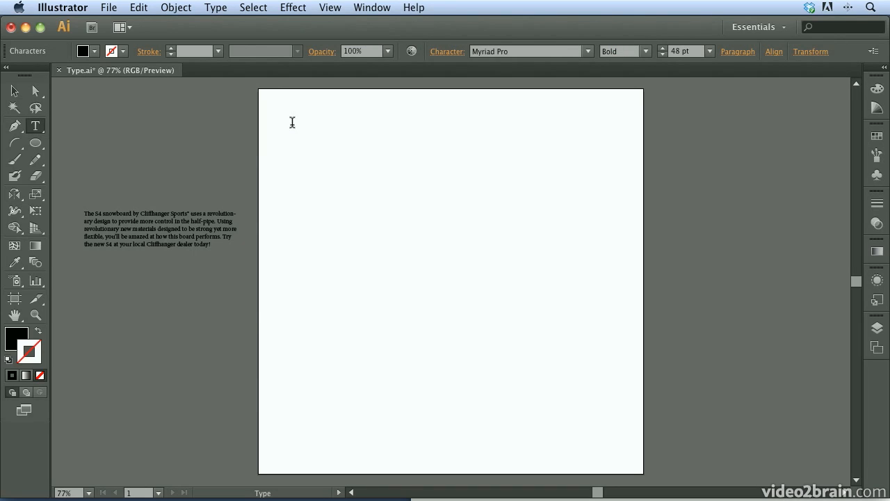
pyautogui.write('Cliffh')
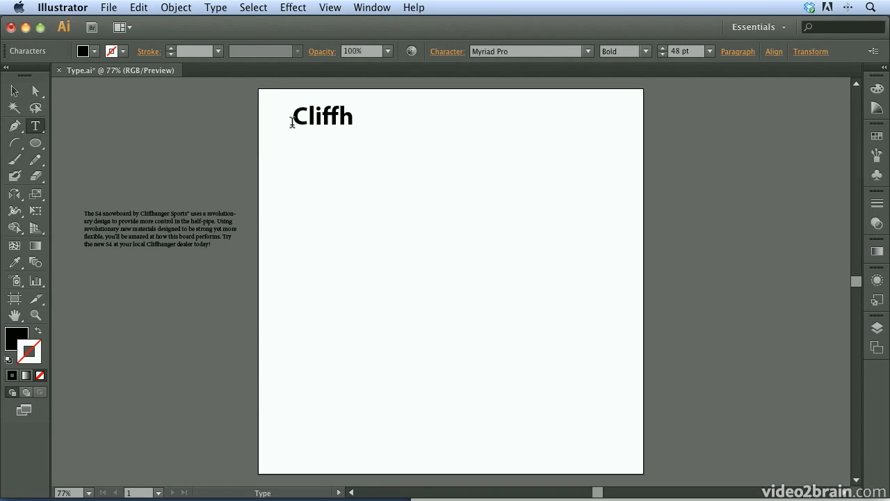
pyautogui.write('anger Sp')
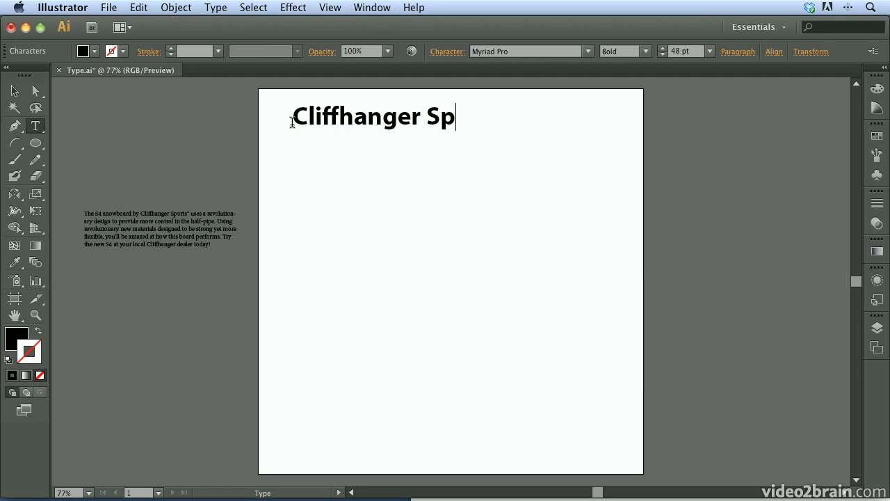
pyautogui.write('orts')
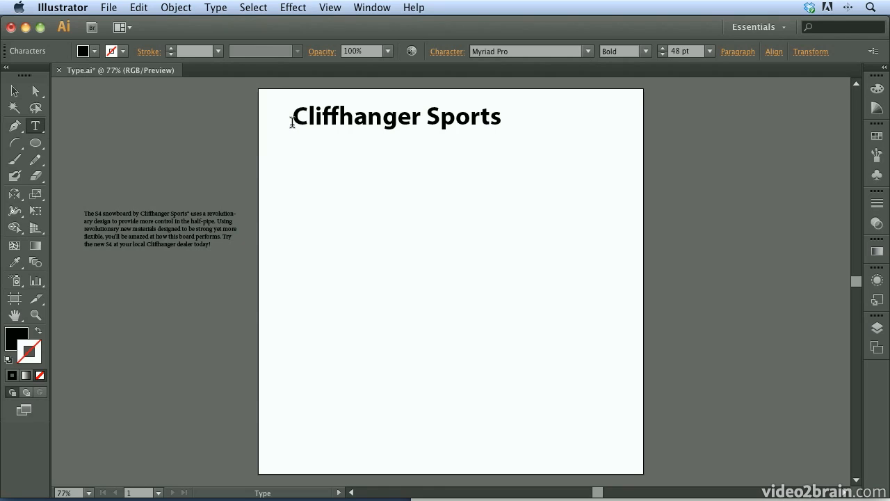
# Step: Type some stray filler characters after the headline and delete them again with Backspace
pyautogui.write('slsdlk')
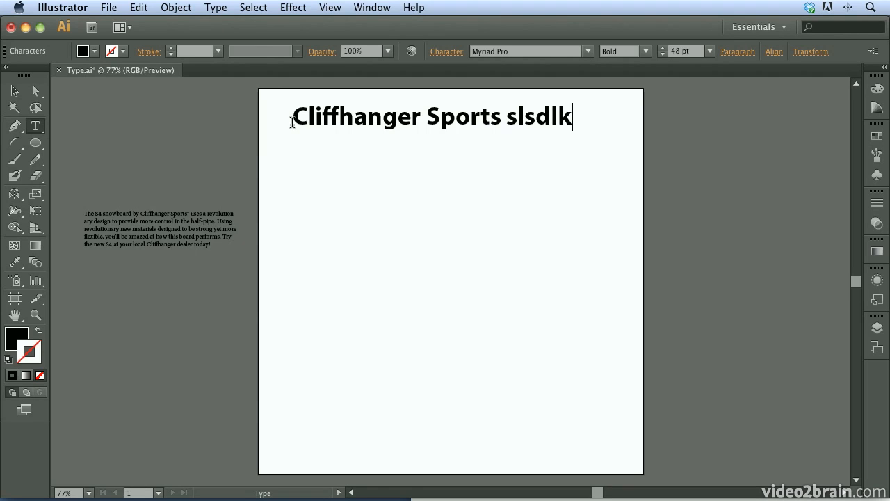
pyautogui.write('df slkdj sd sdlkfjs')
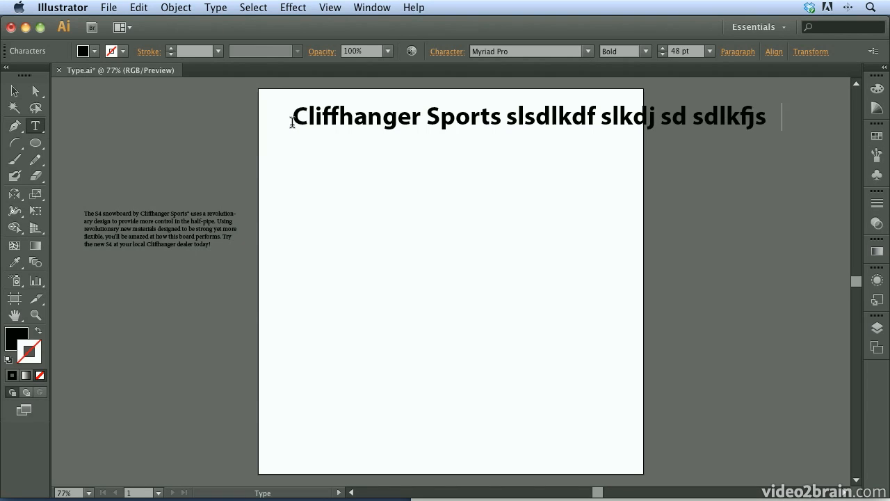
pyautogui.write('dlks df')
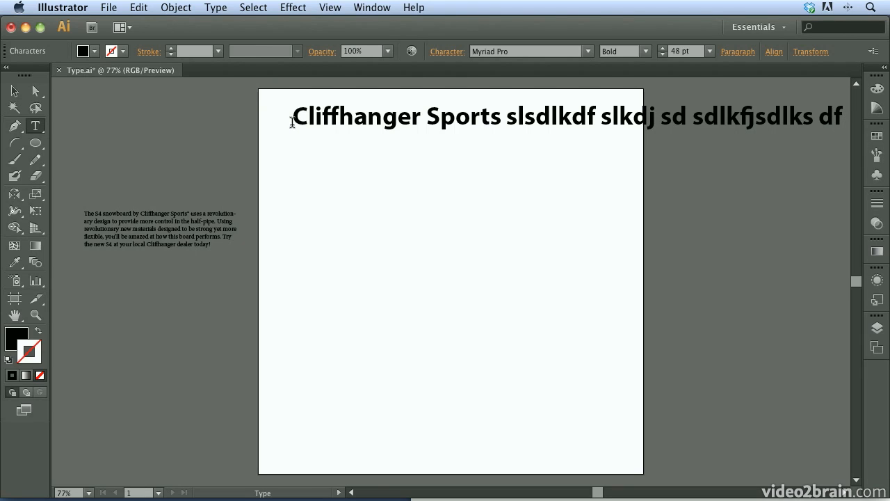
pyautogui.press('backspace')
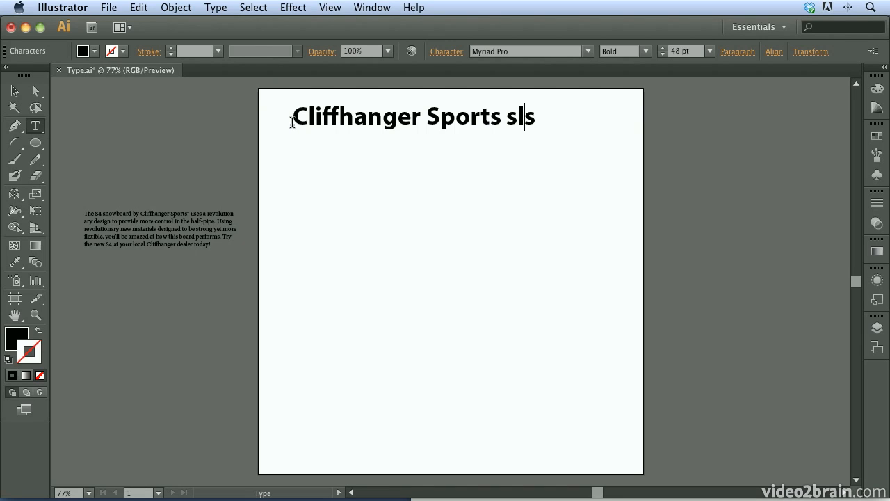
pyautogui.press('Backspace')
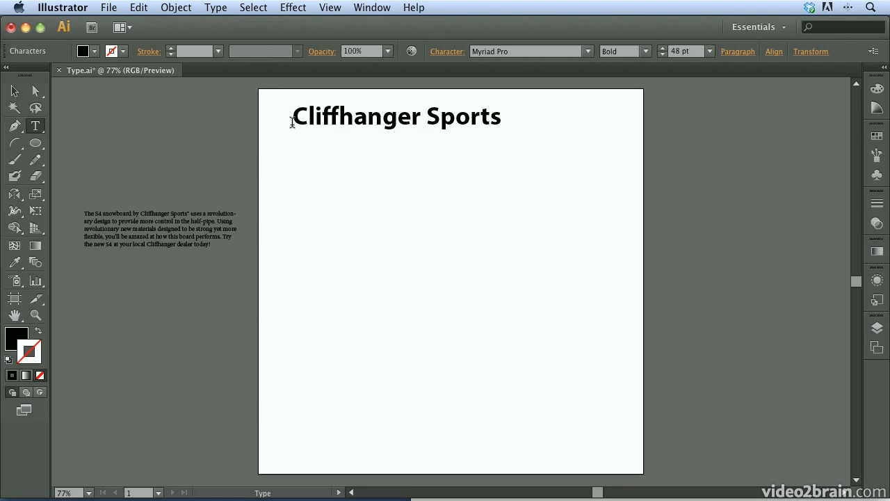
# Step: Finish typing in the headline, copy the pasteboard paragraph text, then deselect with the Selection tool
pyautogui.write('sdfsdfsdfsdf')
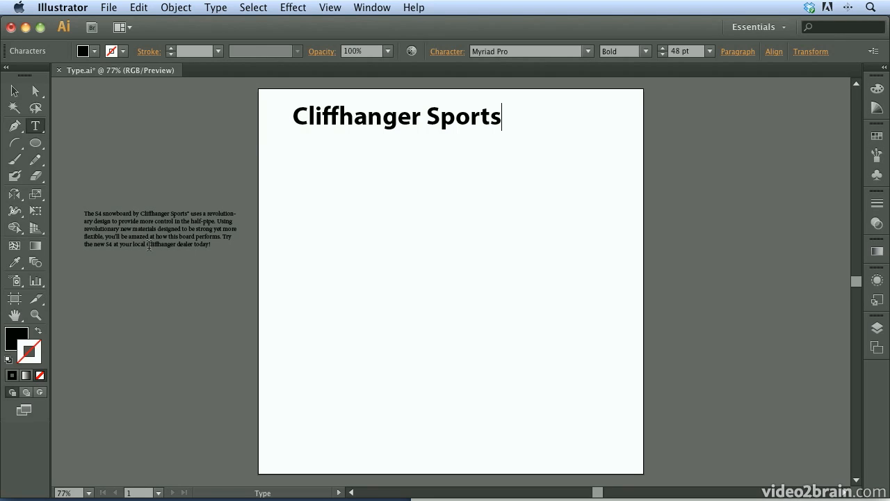
pyautogui.click(153, 228)
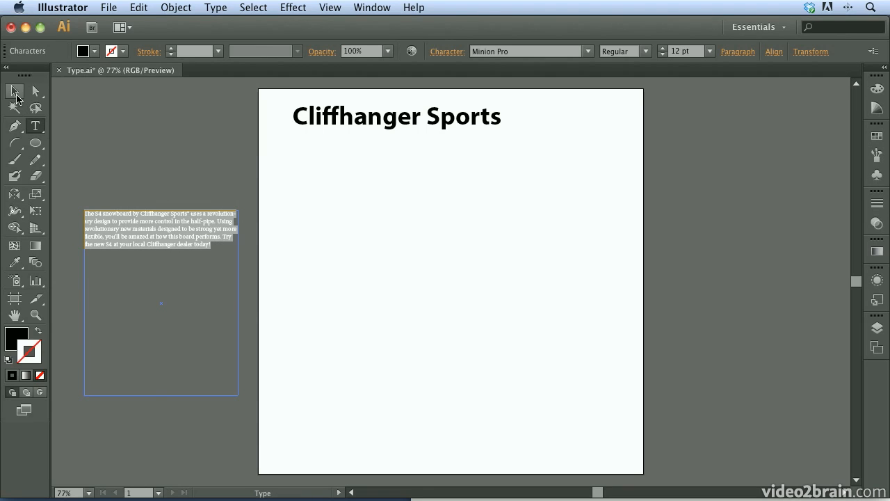
pyautogui.click(14, 92)
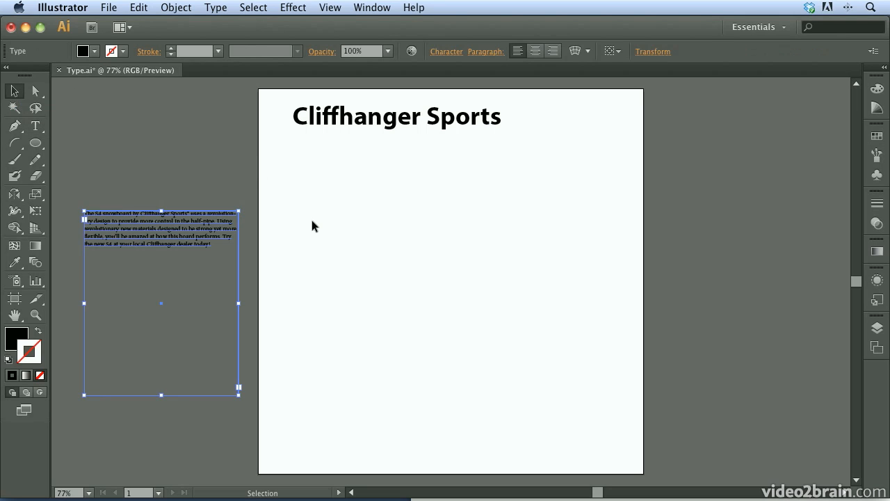
pyautogui.click(302, 217)
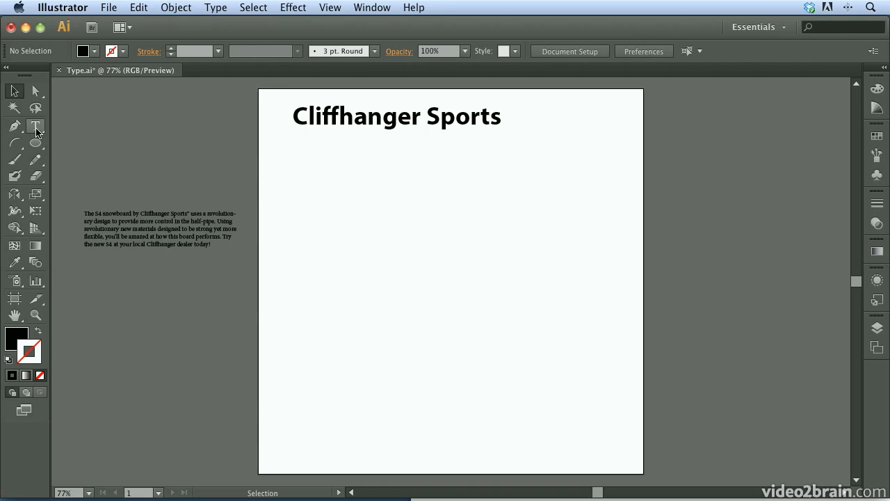
# Step: Draw an area-type frame below the headline and paste the snowboard paragraph into it in 12 pt Minion Pro
pyautogui.click(36, 127)
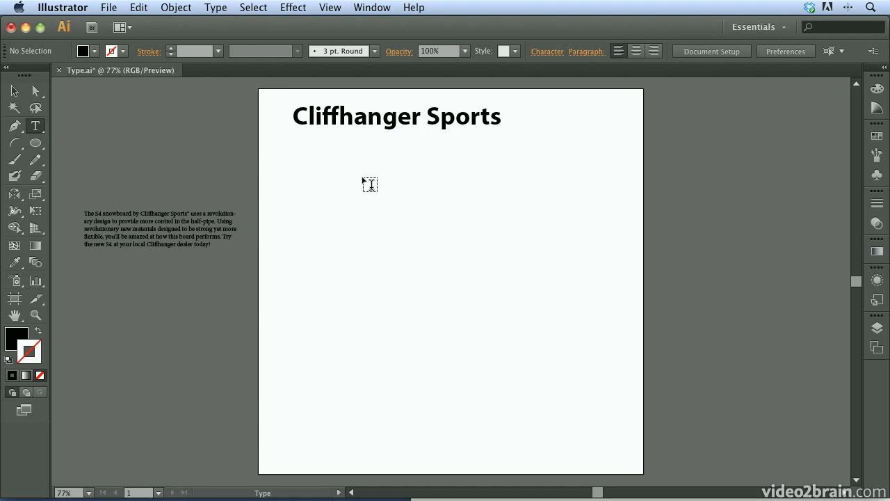
pyautogui.moveTo(297, 186)
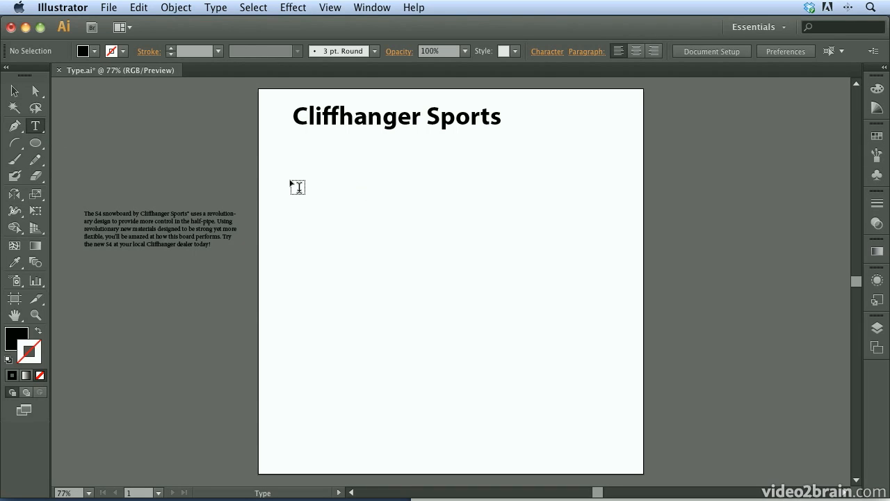
pyautogui.moveTo(303, 181)
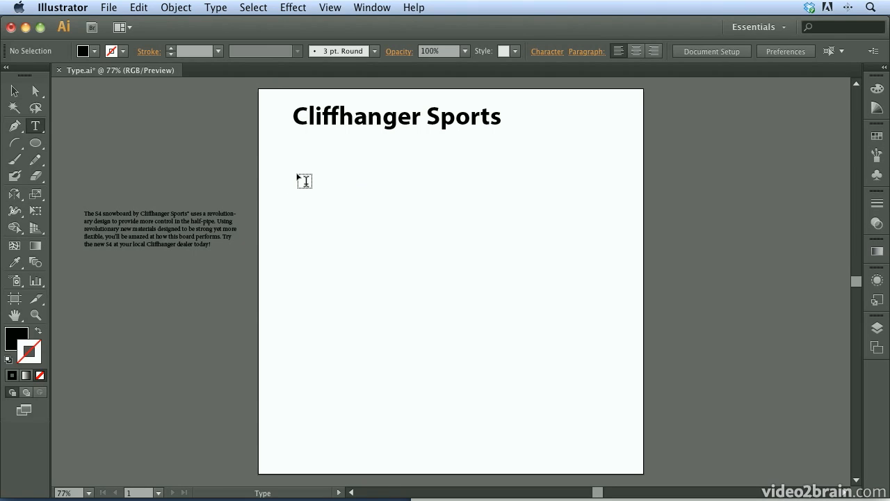
pyautogui.moveTo(304, 180); pyautogui.dragTo(465, 321)
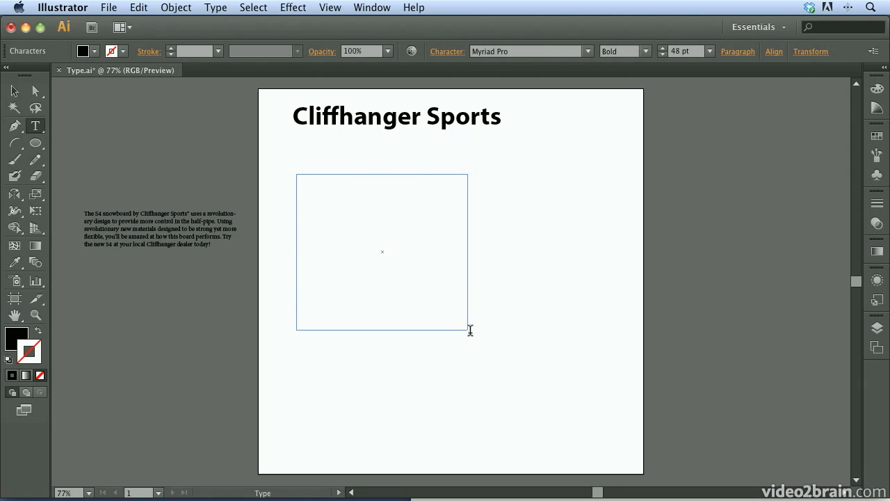
pyautogui.moveTo(314, 265)
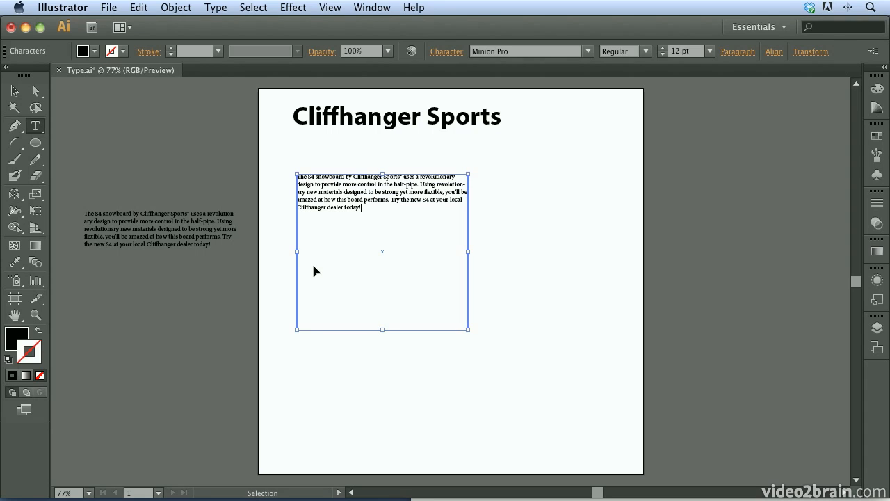
pyautogui.click(315, 264)
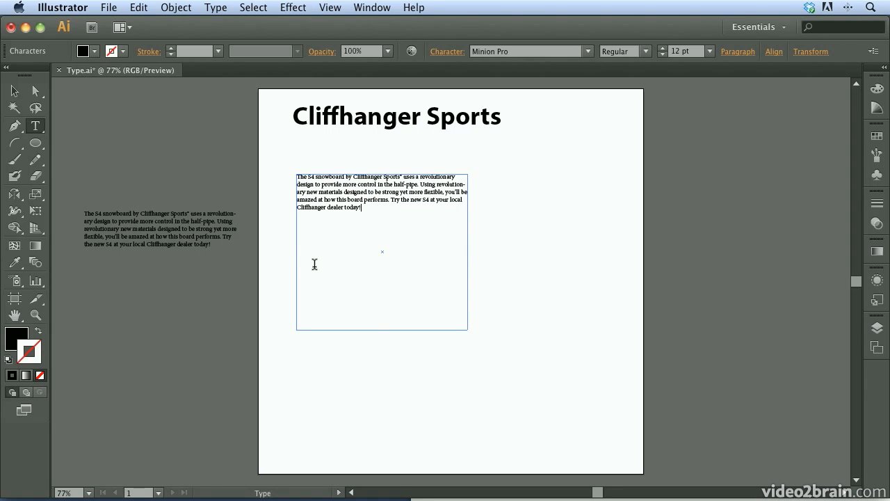
pyautogui.moveTo(362, 239)
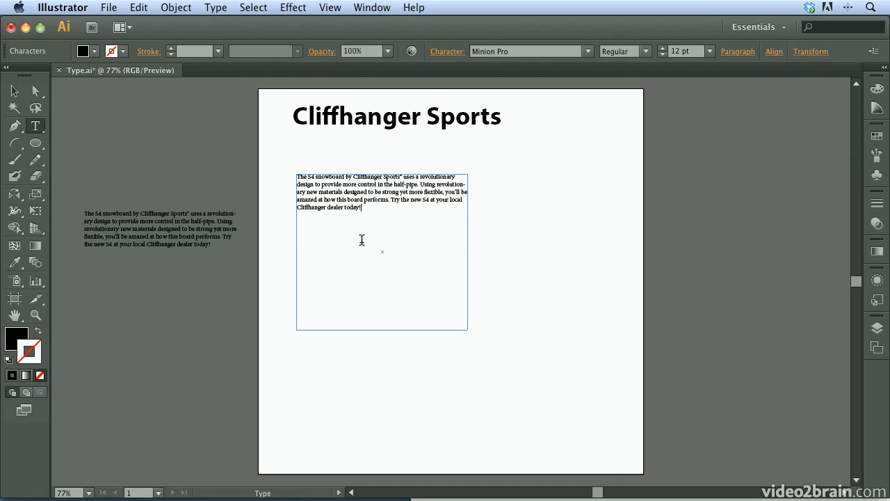
pyautogui.moveTo(347, 111)
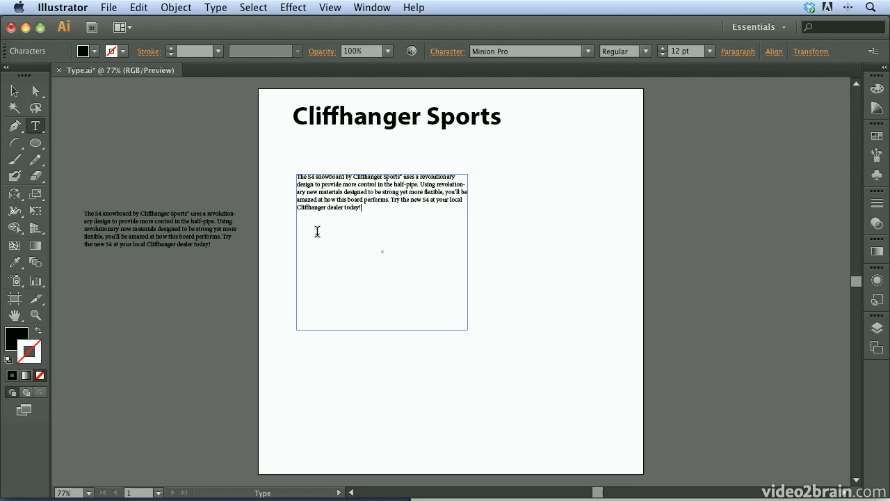
pyautogui.moveTo(430, 301)
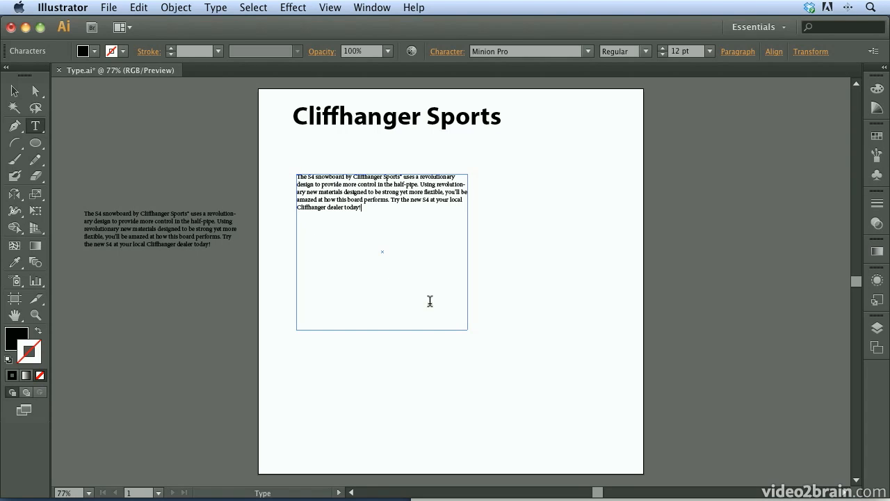
pyautogui.moveTo(463, 322)
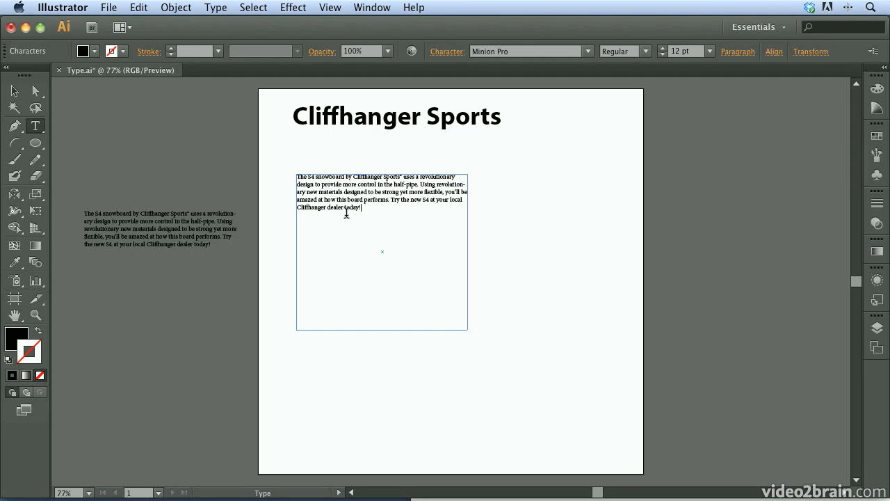
# Step: Select the headline and stretch its bounding box taller and wider to span nearly the full artboard width
pyautogui.click(14, 90)
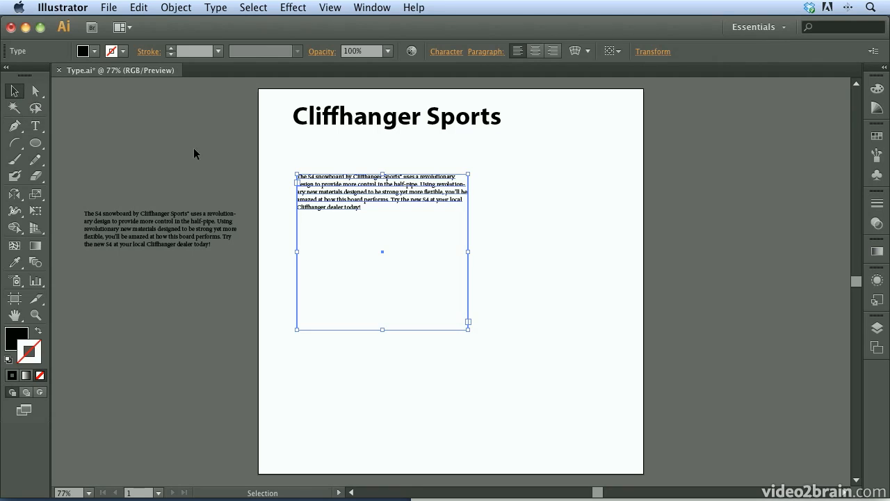
pyautogui.click(396, 116)
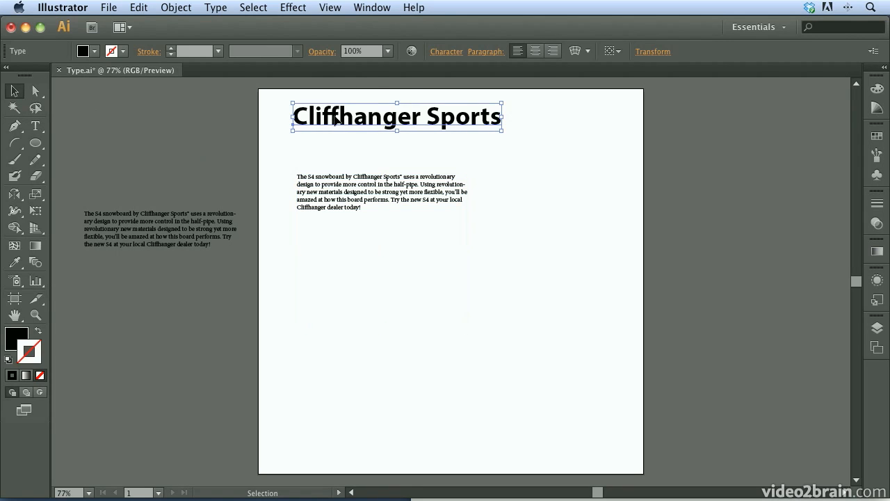
pyautogui.moveTo(470, 118)
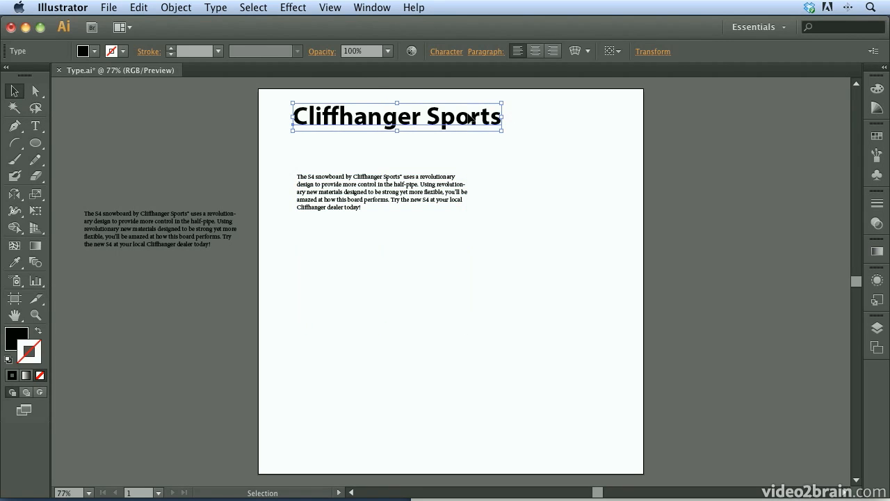
pyautogui.moveTo(472, 136)
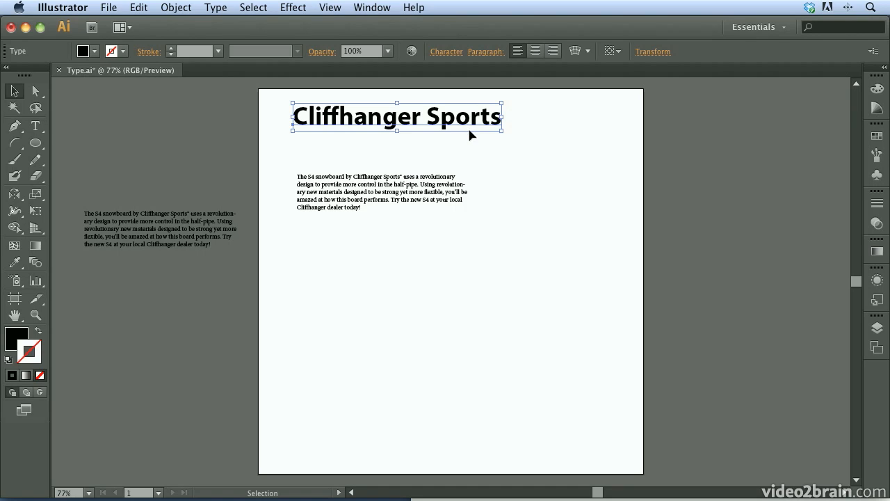
pyautogui.moveTo(402, 138)
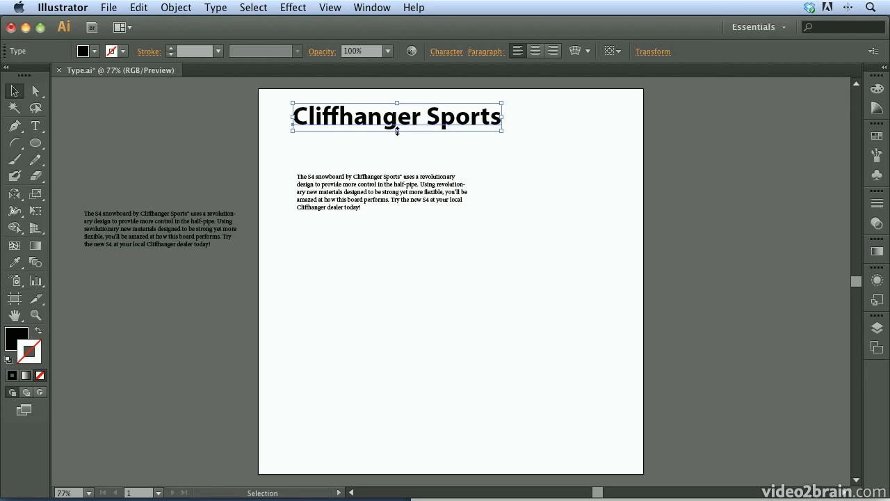
pyautogui.moveTo(396, 117); pyautogui.dragTo(397, 132)
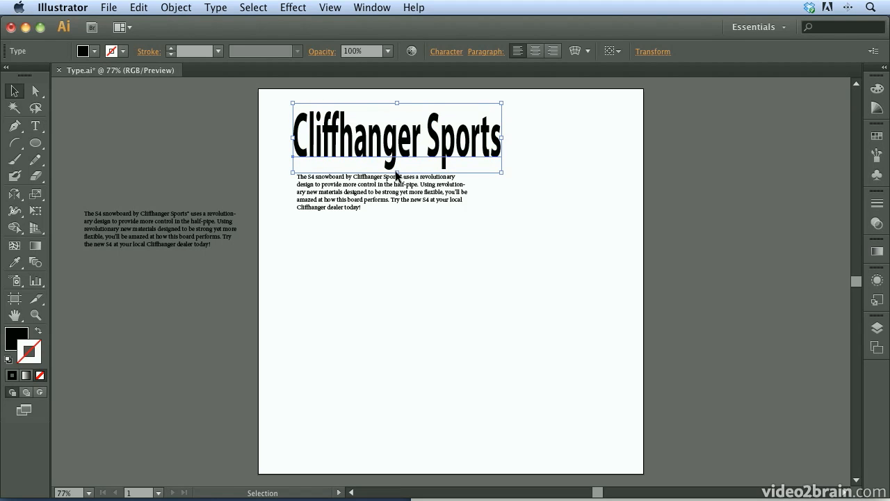
pyautogui.click(11, 91)
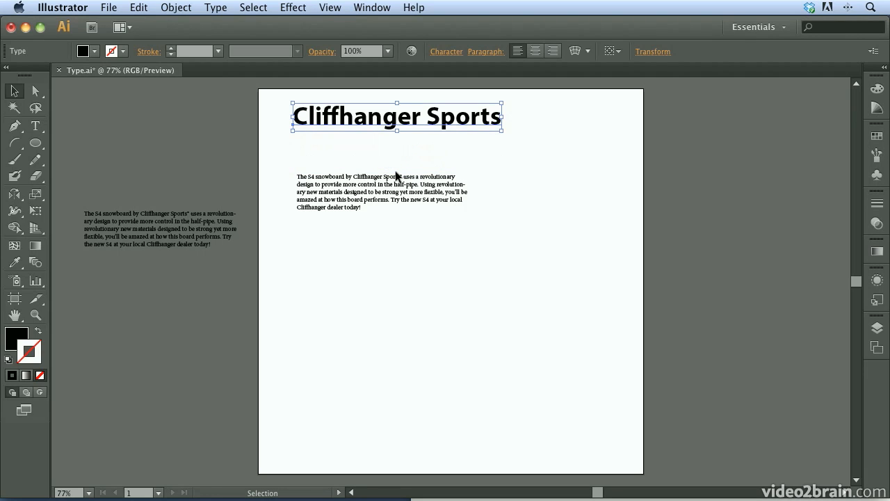
pyautogui.moveTo(503, 117)
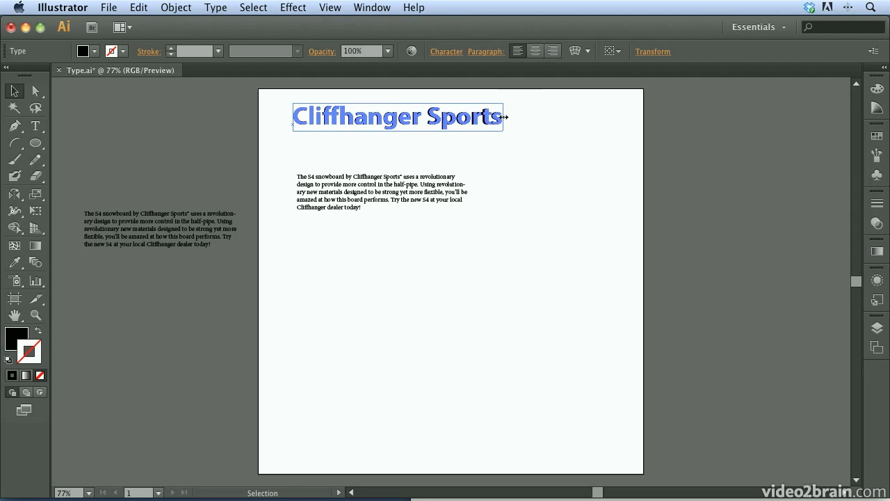
pyautogui.moveTo(503, 117); pyautogui.dragTo(605, 120)
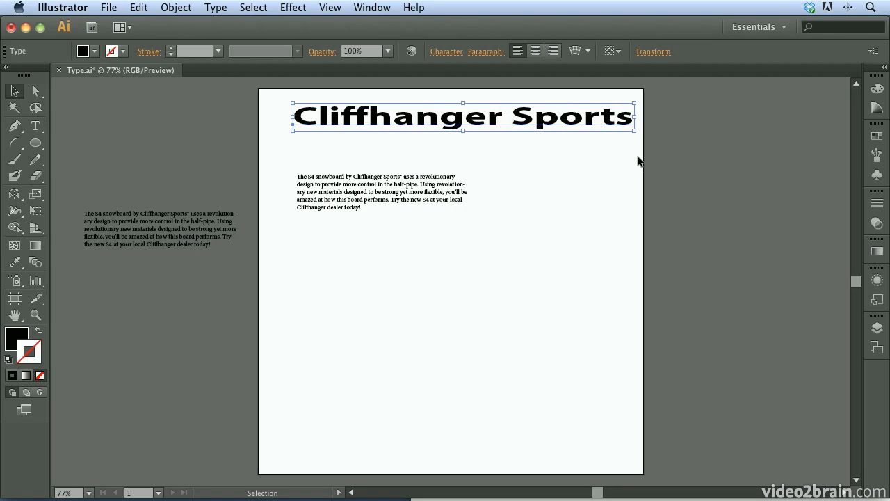
pyautogui.moveTo(506, 130)
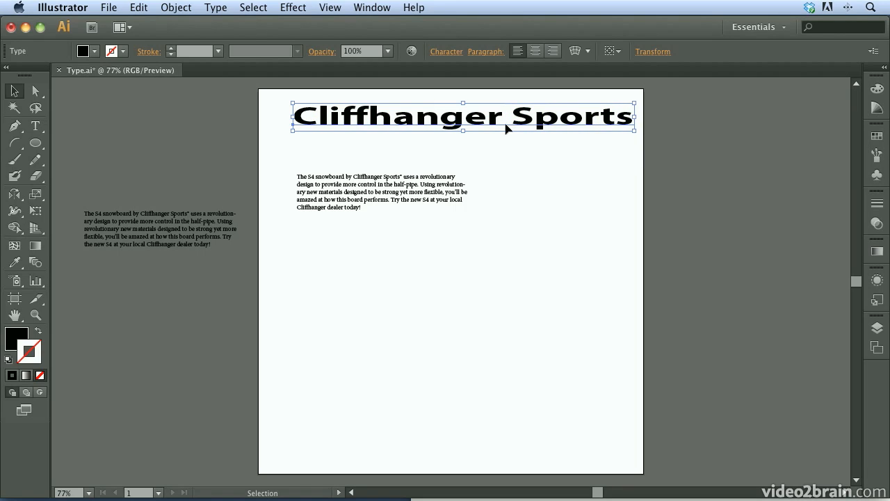
pyautogui.moveTo(396, 123)
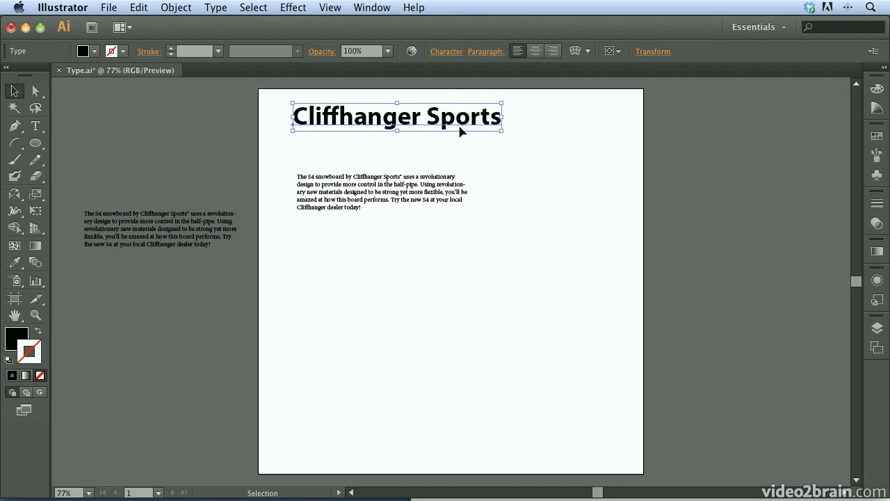
pyautogui.moveTo(503, 118)
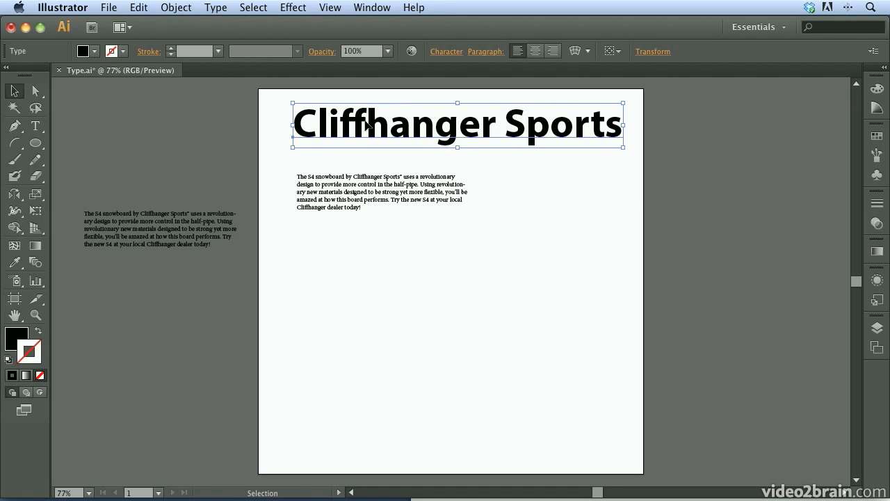
pyautogui.moveTo(431, 115)
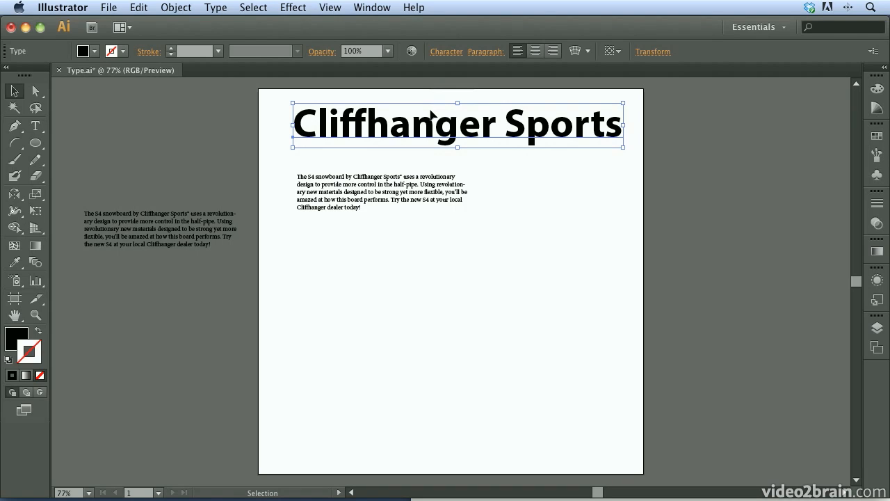
pyautogui.moveTo(392, 109)
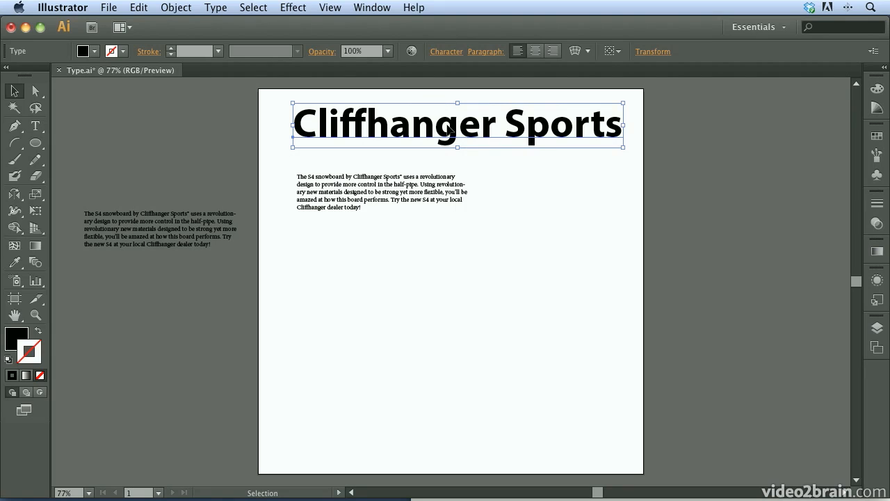
pyautogui.moveTo(387, 231)
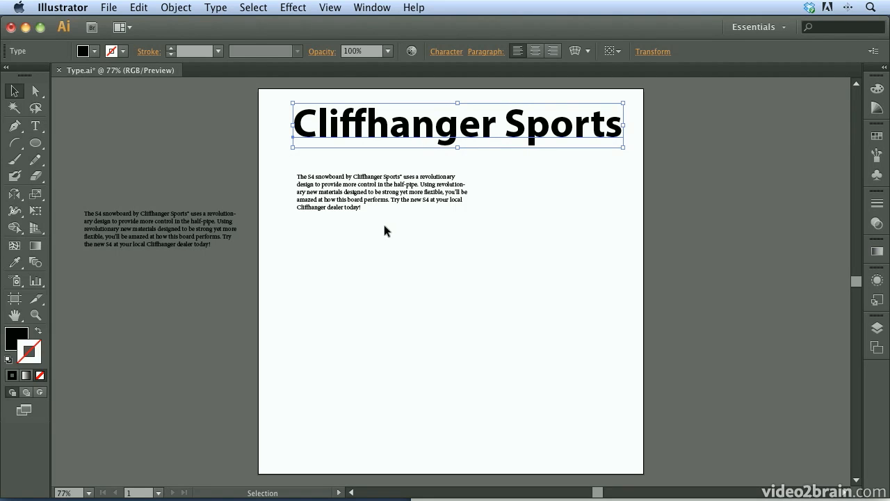
# Step: Narrow and shorten the paragraph text frame so the rewrapped copy overflows past its bottom
pyautogui.click(381, 192)
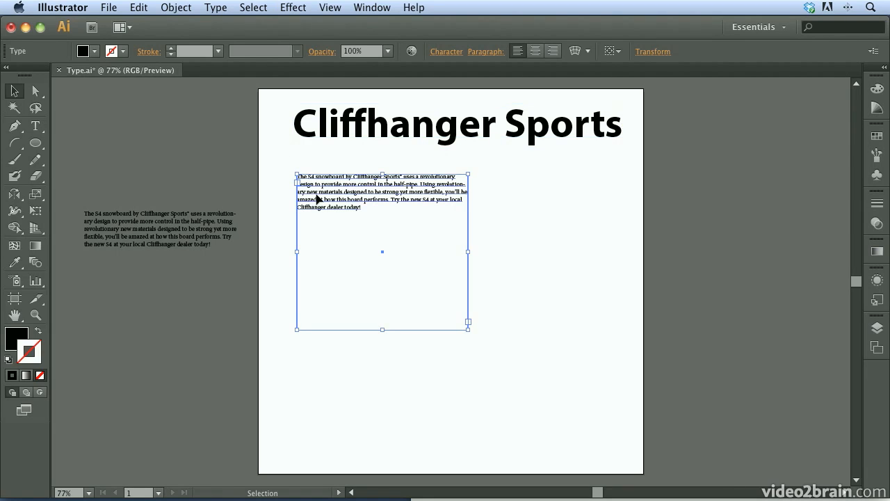
pyautogui.moveTo(341, 195)
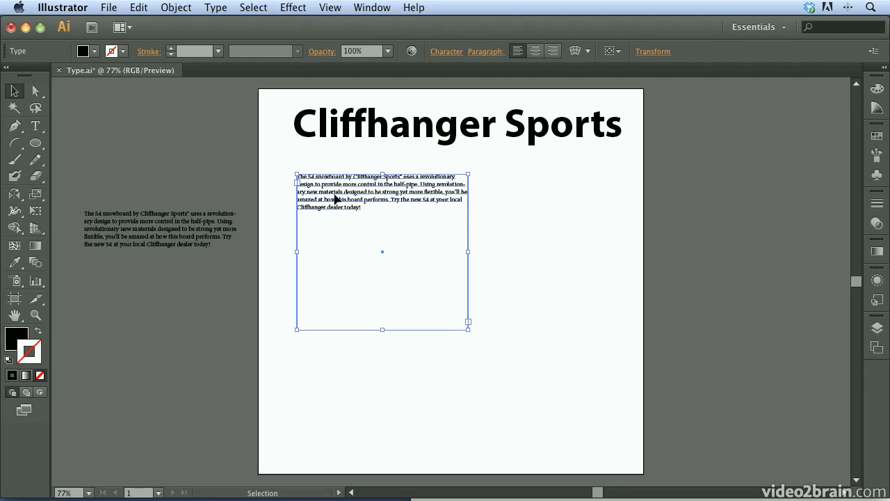
pyautogui.moveTo(468, 251)
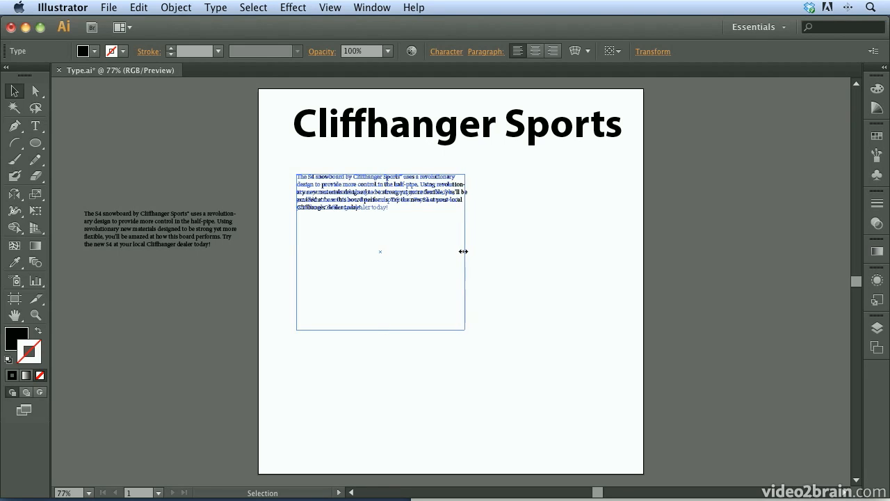
pyautogui.moveTo(465, 250); pyautogui.dragTo(442, 250)
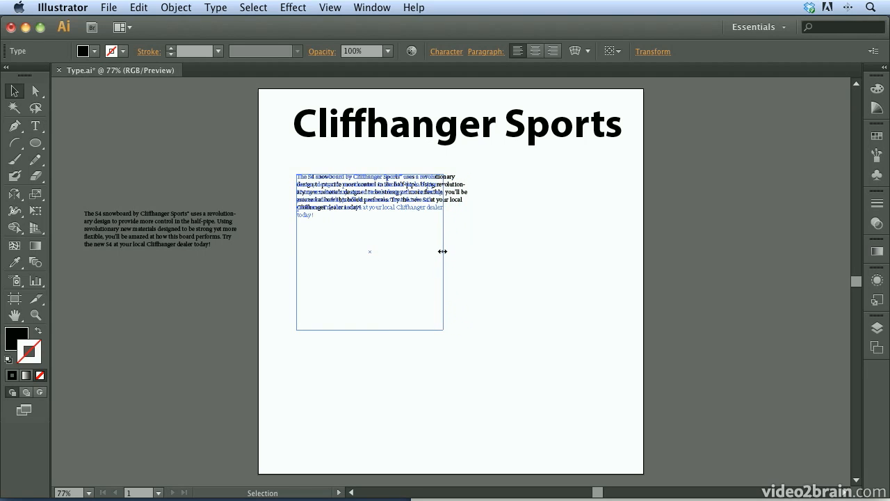
pyautogui.moveTo(443, 251); pyautogui.dragTo(419, 250)
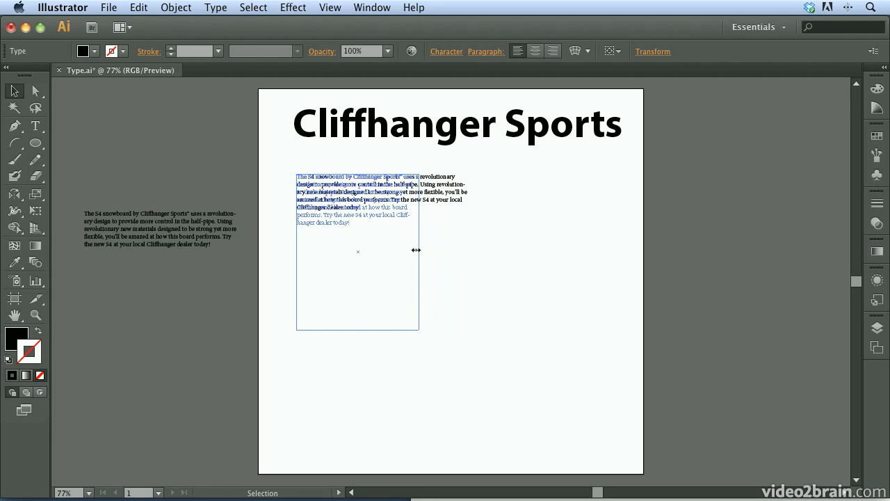
pyautogui.moveTo(419, 251); pyautogui.dragTo(401, 250)
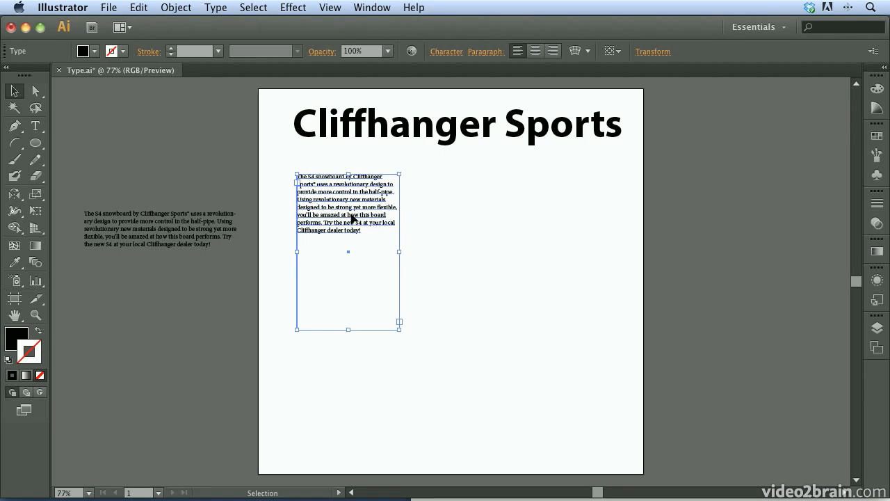
pyautogui.moveTo(353, 224)
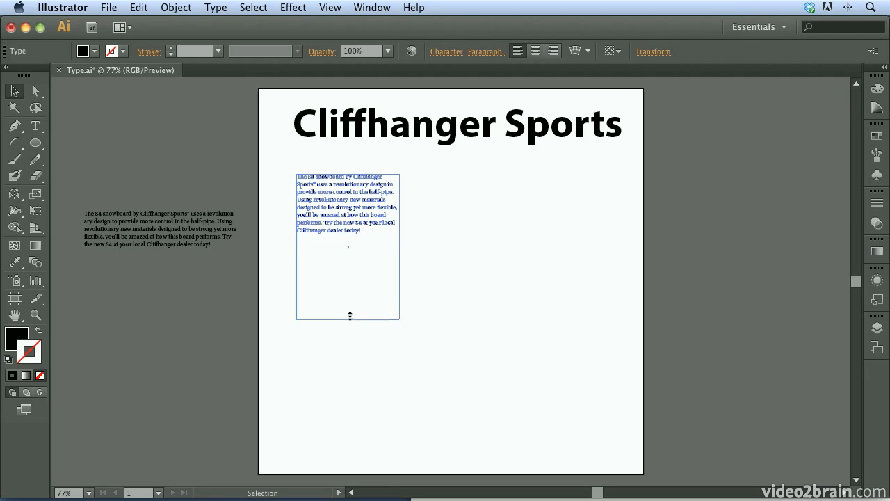
pyautogui.moveTo(351, 317); pyautogui.dragTo(350, 220)
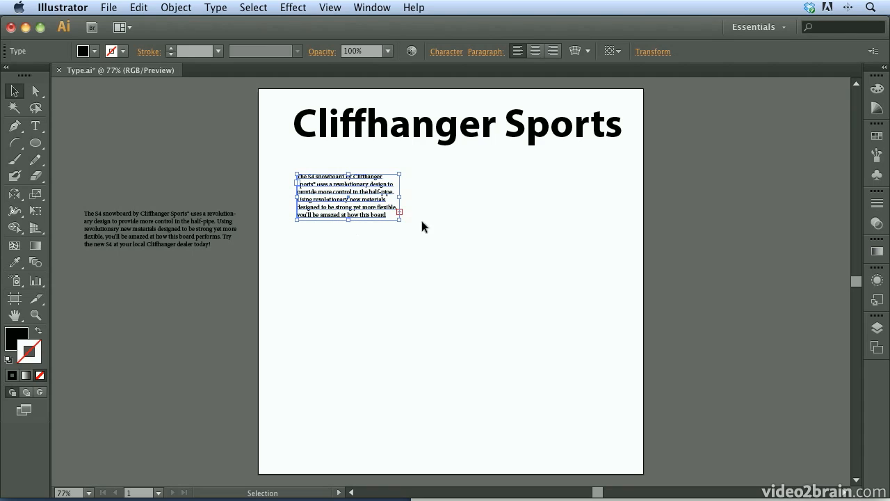
pyautogui.moveTo(397, 219)
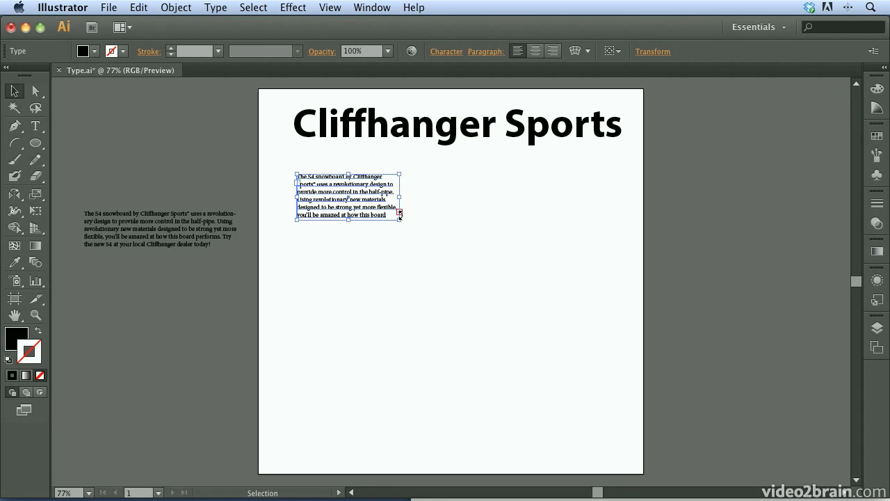
pyautogui.moveTo(401, 217)
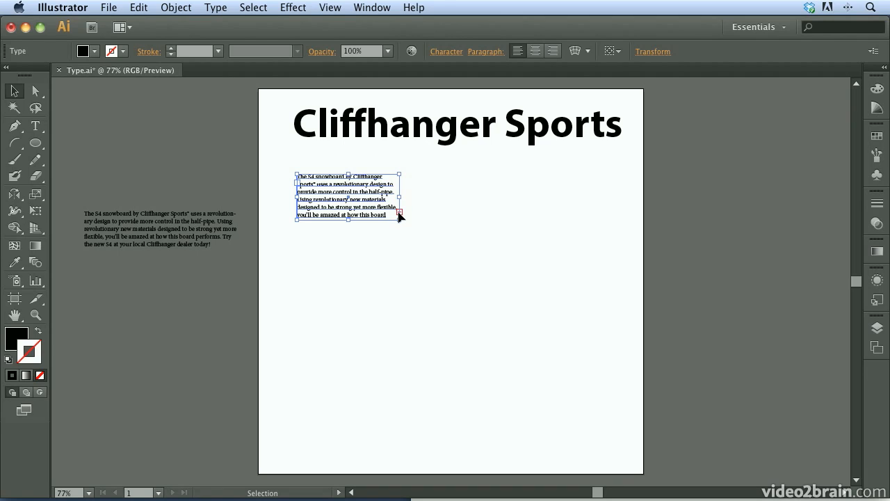
pyautogui.moveTo(406, 211)
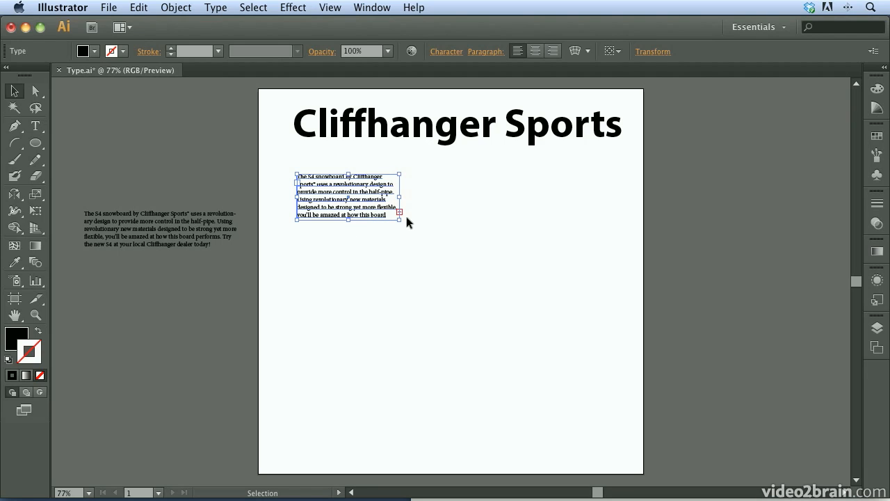
# Step: Stretch the frame to reveal the whole paragraph, then shrink it to show only four lines
pyautogui.moveTo(398, 221); pyautogui.dragTo(347, 226)
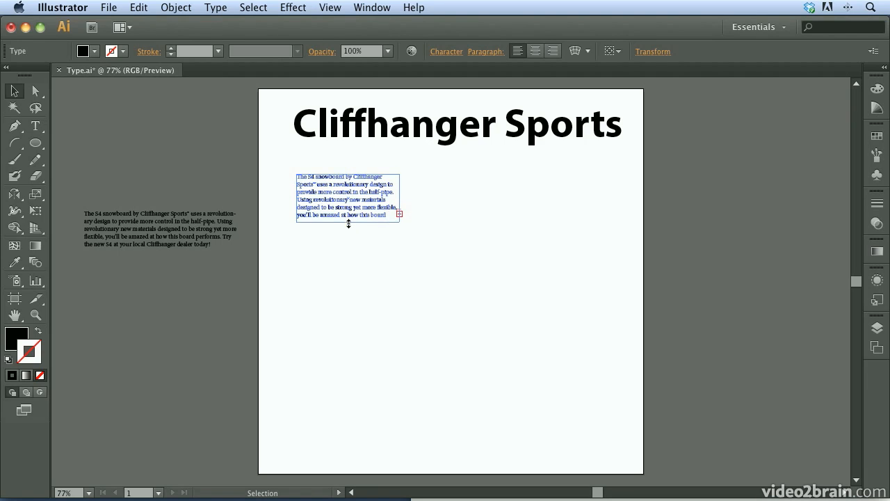
pyautogui.moveTo(347, 220); pyautogui.dragTo(347, 244)
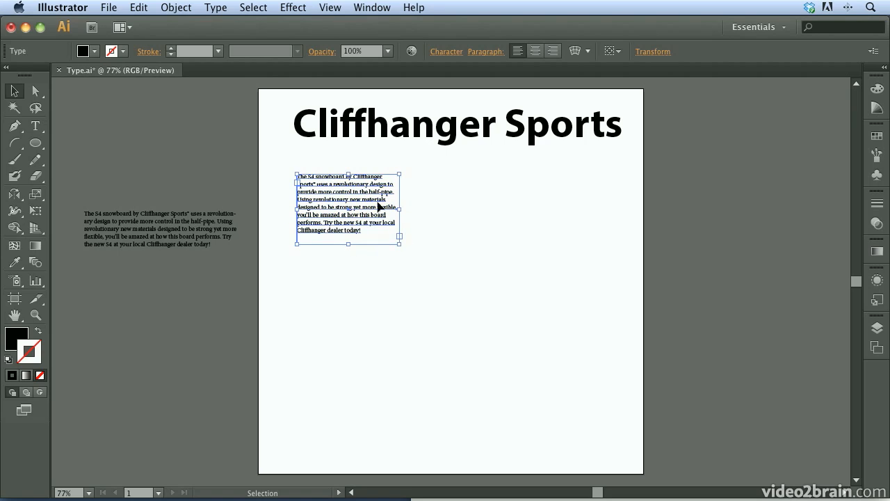
pyautogui.moveTo(347, 262)
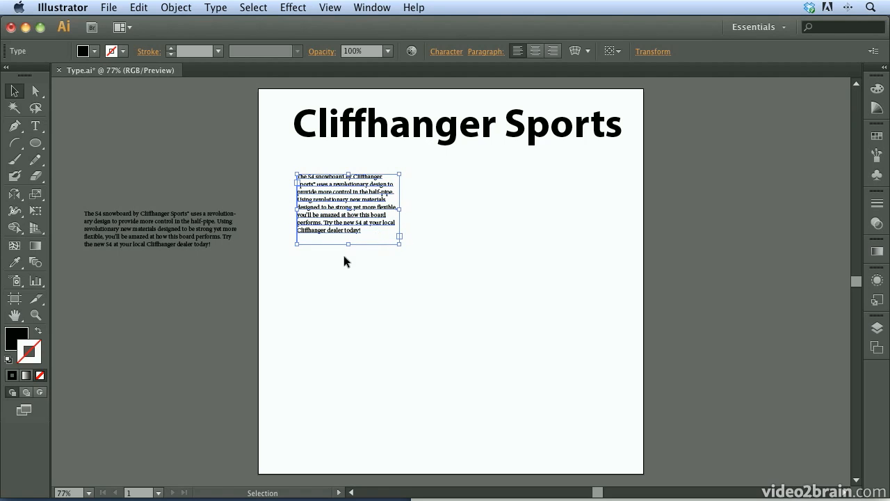
pyautogui.moveTo(348, 243); pyautogui.dragTo(348, 210)
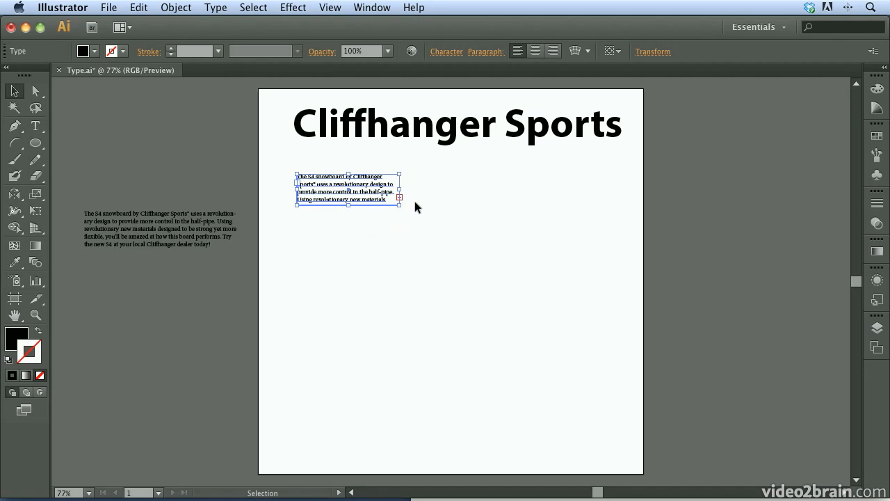
pyautogui.moveTo(401, 206)
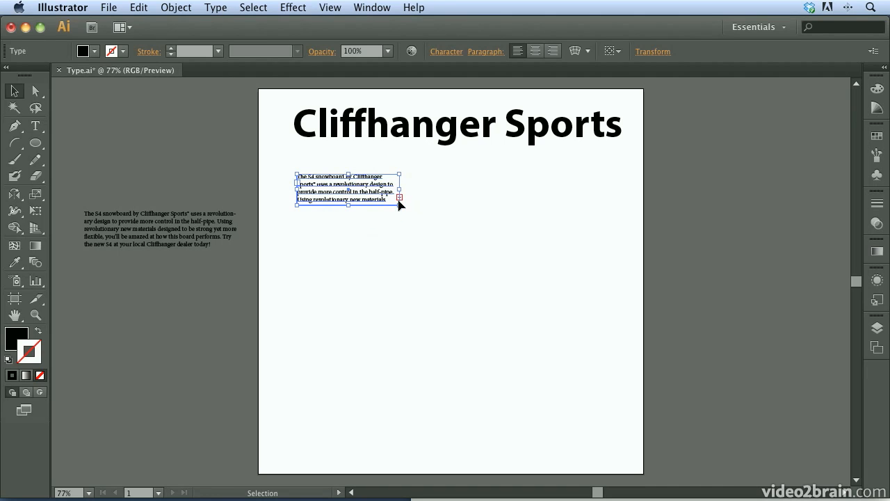
pyautogui.moveTo(317, 201)
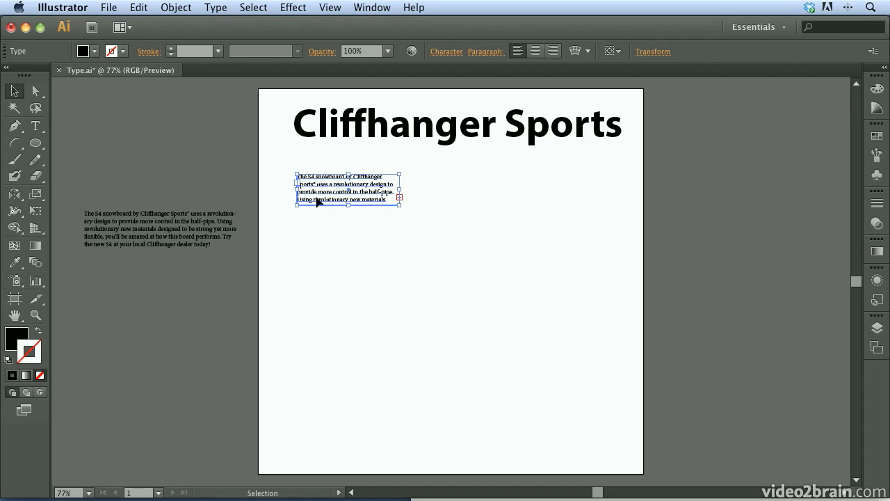
pyautogui.moveTo(337, 191)
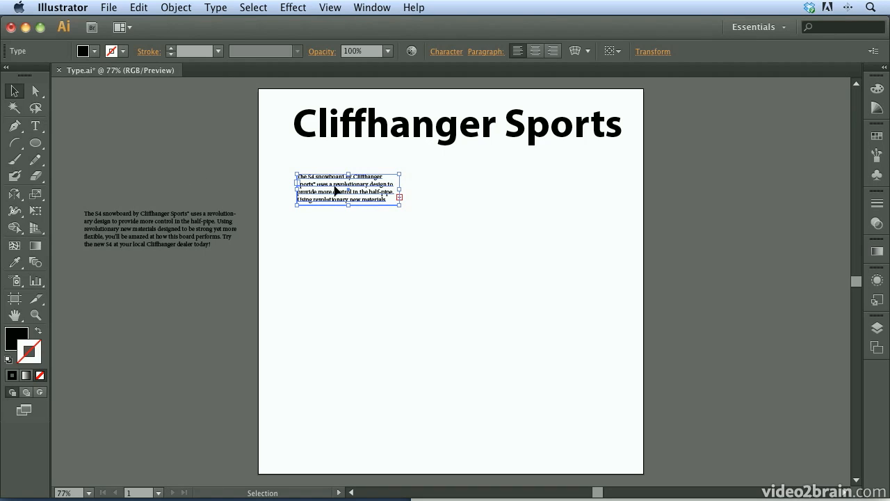
pyautogui.moveTo(398, 198)
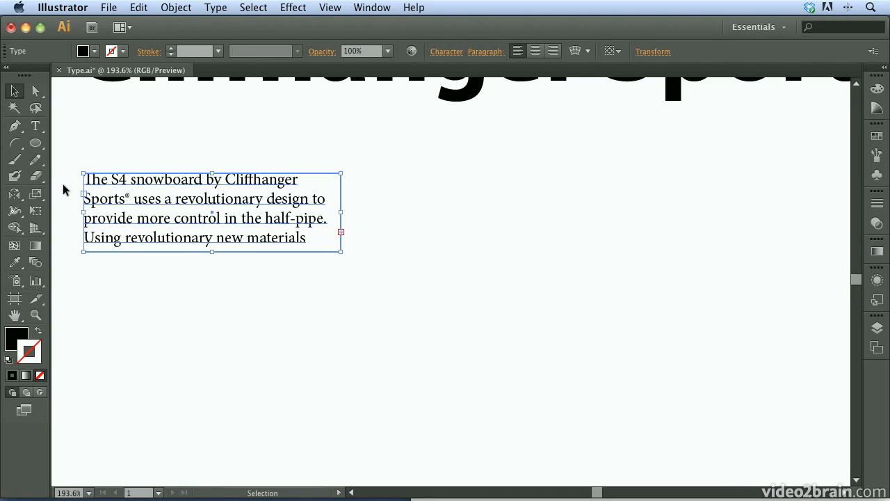
pyautogui.moveTo(334, 232)
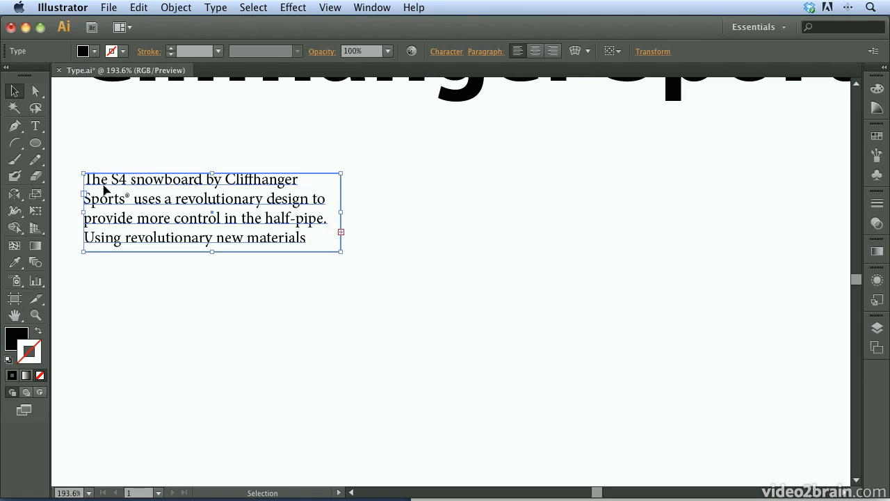
pyautogui.moveTo(341, 234)
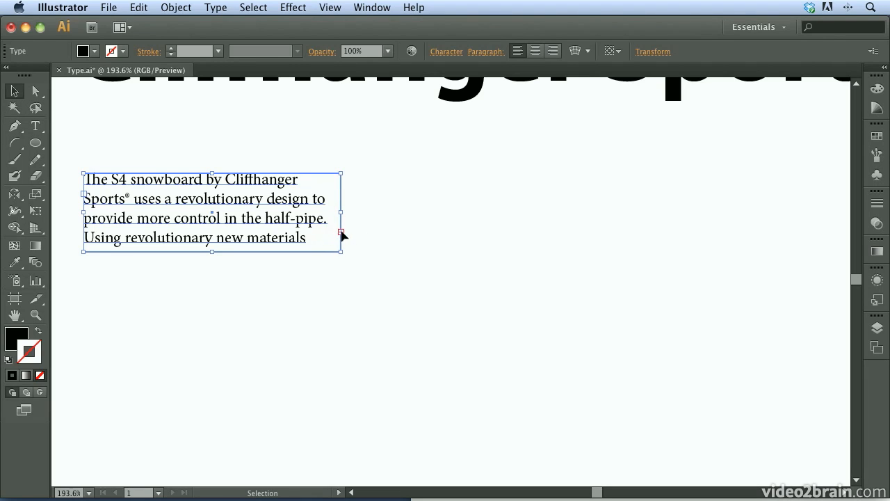
pyautogui.moveTo(240, 230)
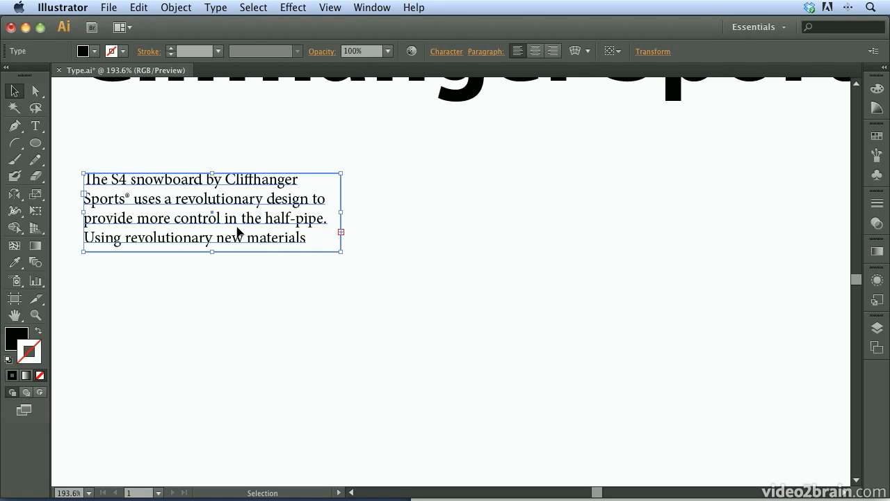
pyautogui.moveTo(462, 242)
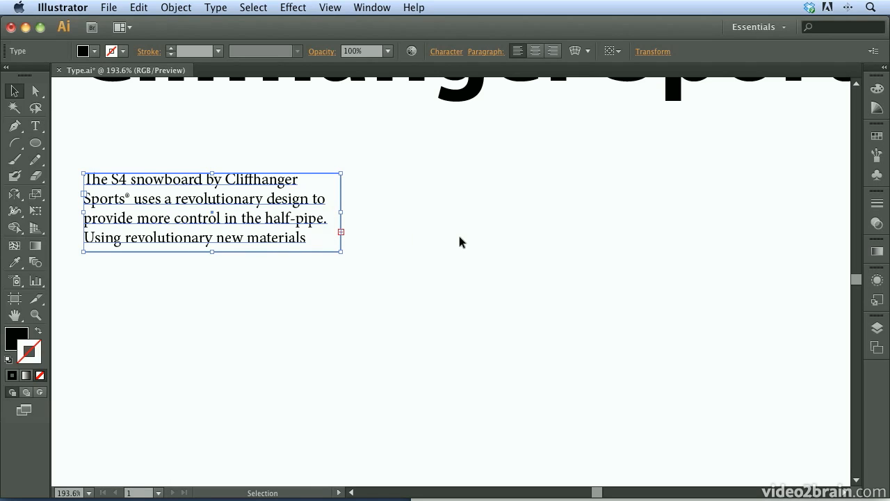
pyautogui.moveTo(340, 234)
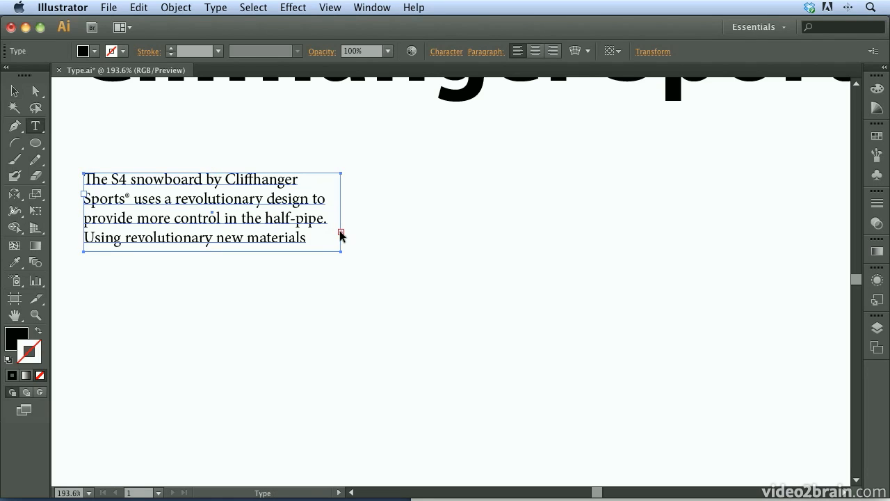
pyautogui.moveTo(381, 179)
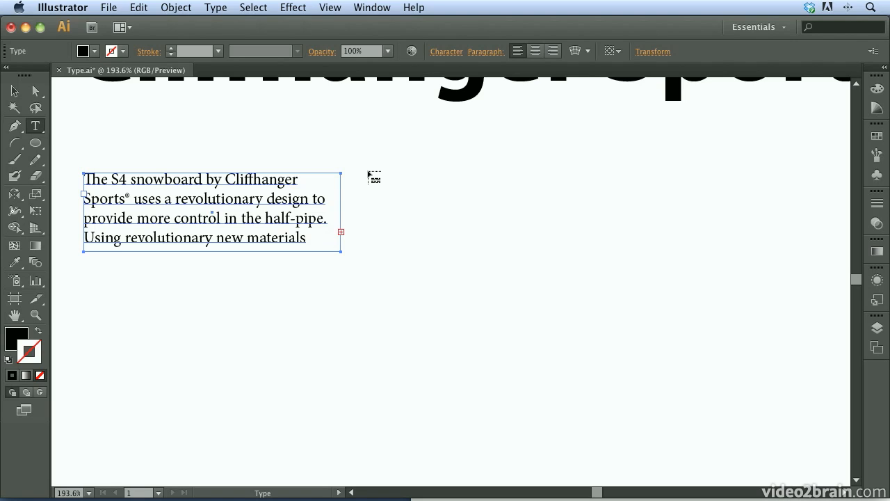
# Step: Draw a second area-type frame to the right so the overflow text threads into it
pyautogui.moveTo(368, 174); pyautogui.dragTo(610, 242)
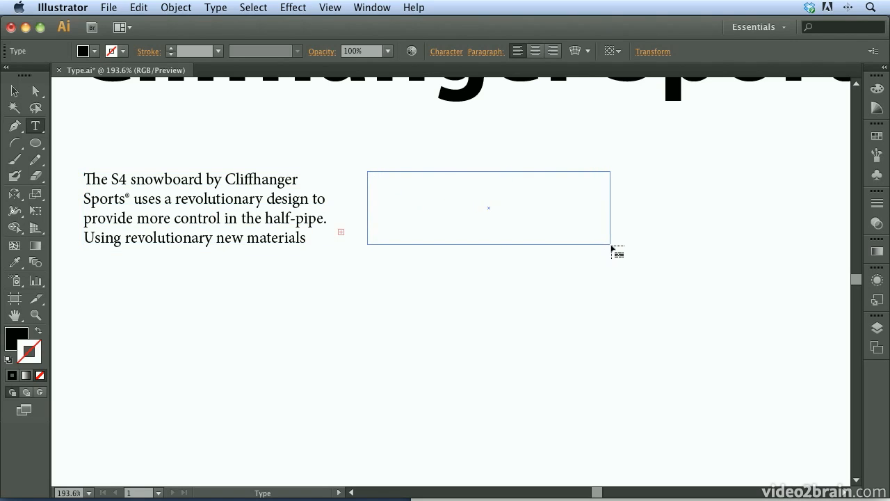
pyautogui.click(341, 231)
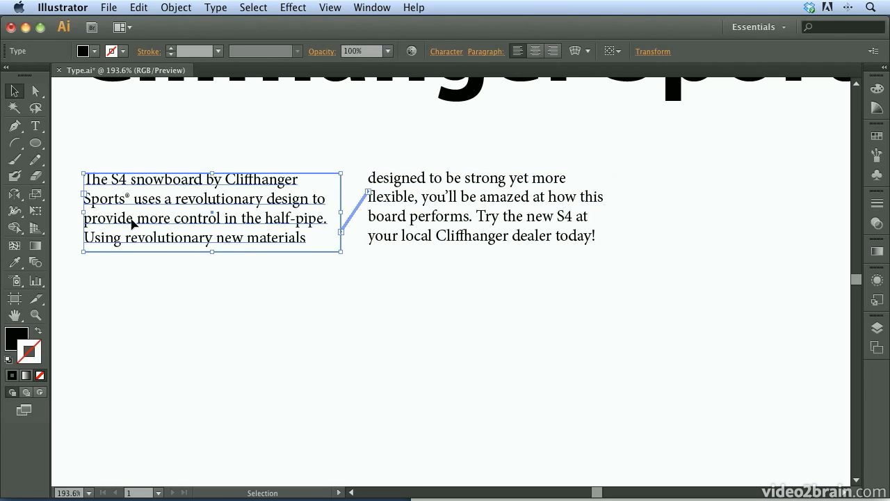
pyautogui.moveTo(465, 224)
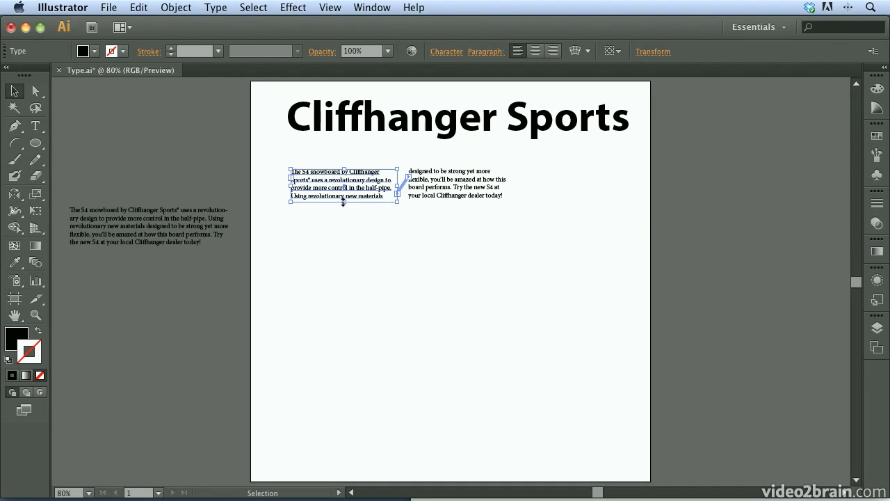
# Step: Make the first linked frame taller to six lines so only the closing lines flow into the second
pyautogui.moveTo(343, 203); pyautogui.dragTo(343, 217)
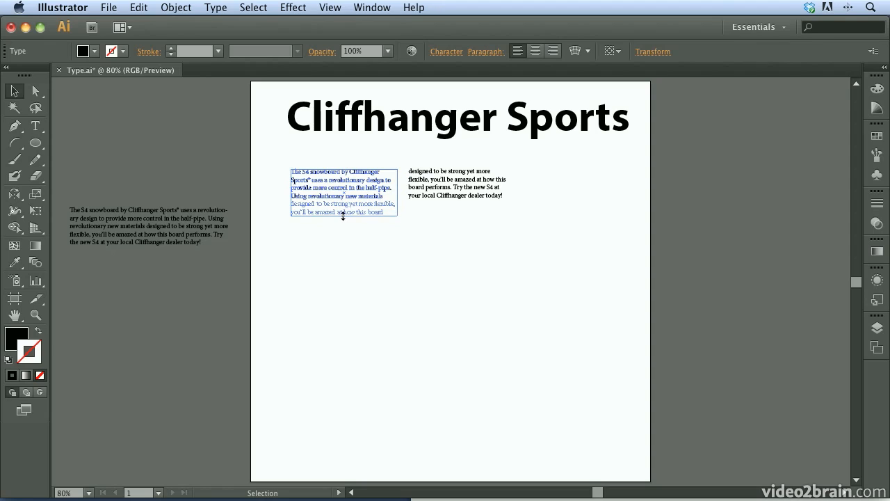
pyautogui.moveTo(342, 217); pyautogui.dragTo(343, 212)
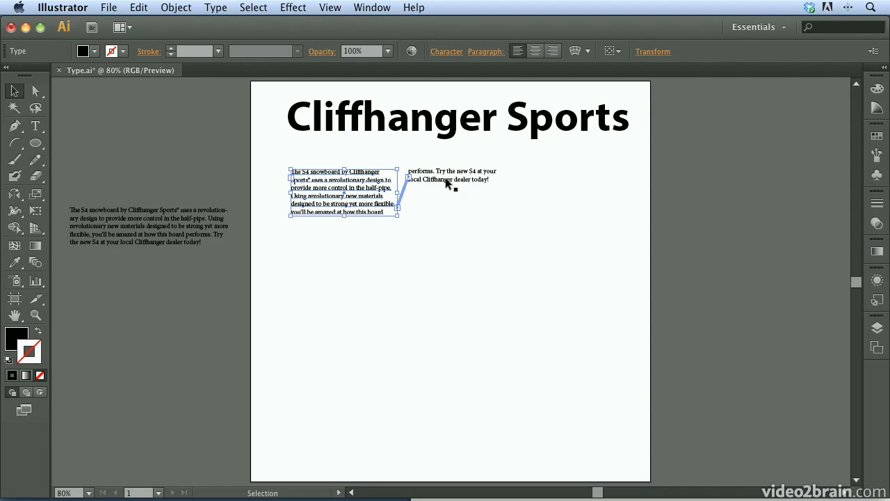
pyautogui.moveTo(327, 203)
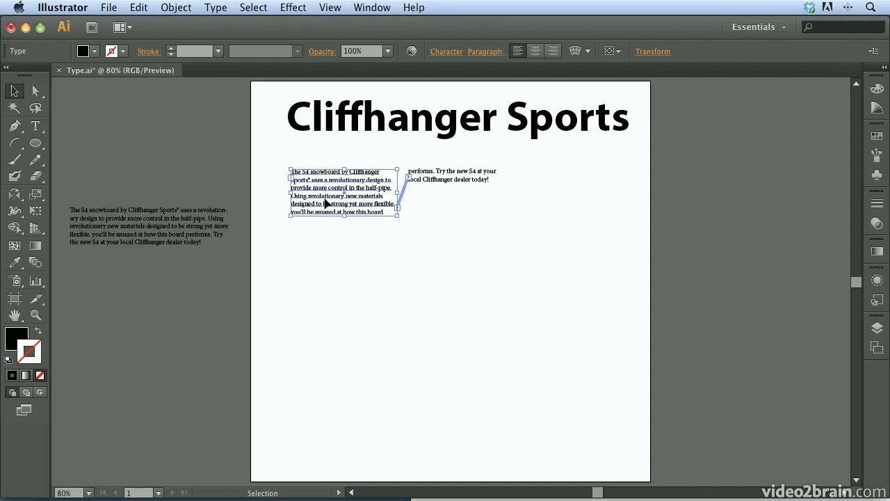
pyautogui.moveTo(361, 231)
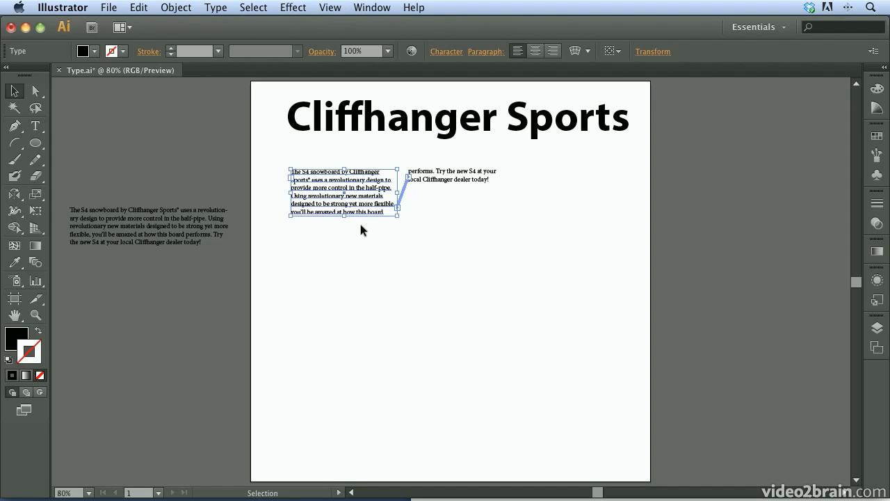